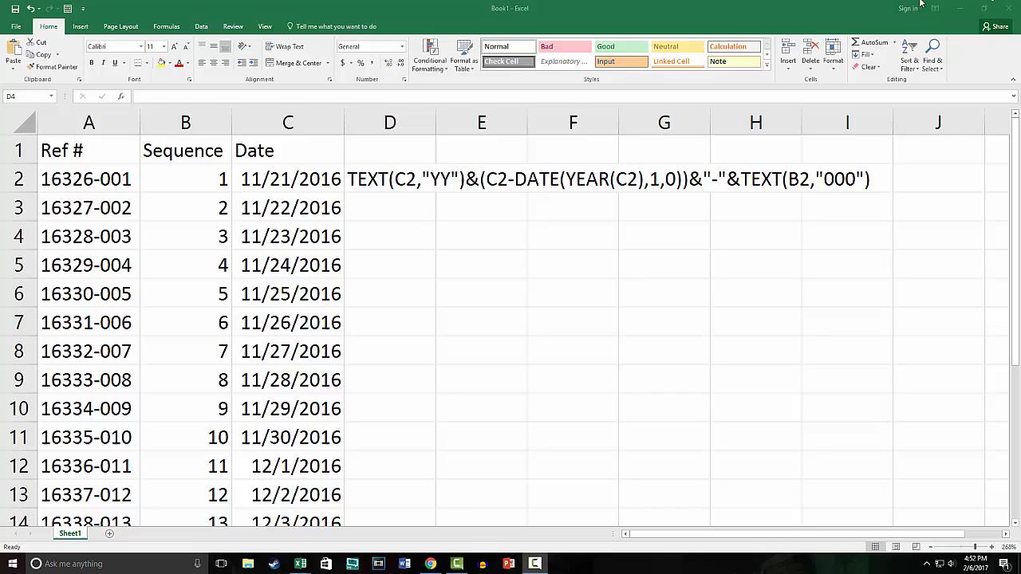
{"action": "left_click", "coordinate": [85, 179]}
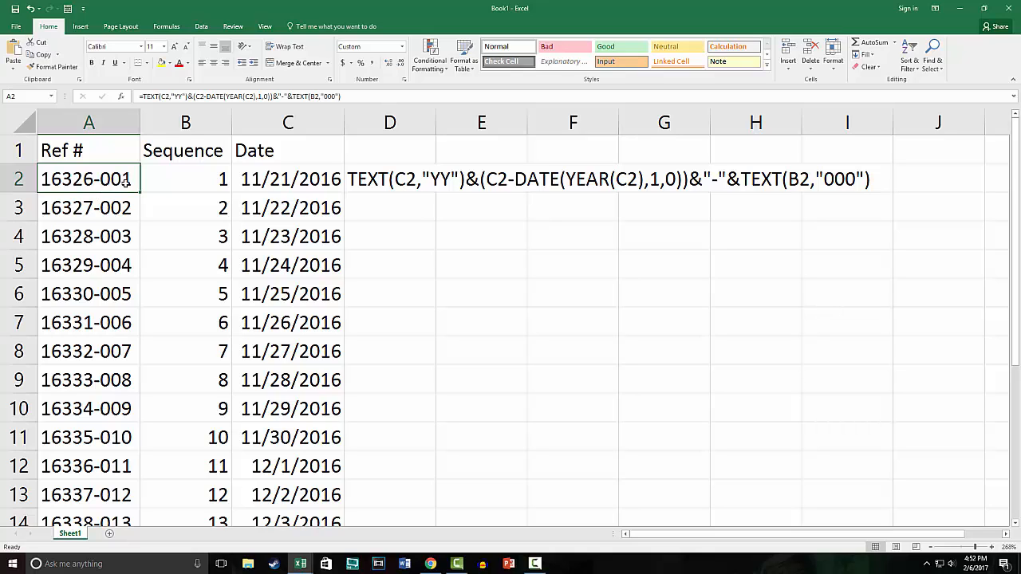
{"action": "left_click", "coordinate": [185, 179]}
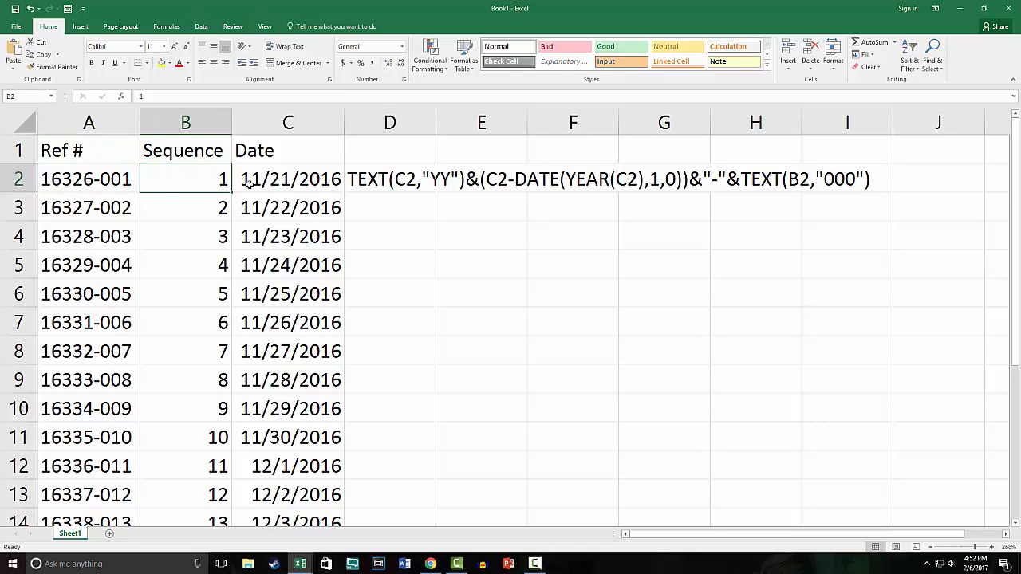
{"action": "left_click", "coordinate": [481, 264]}
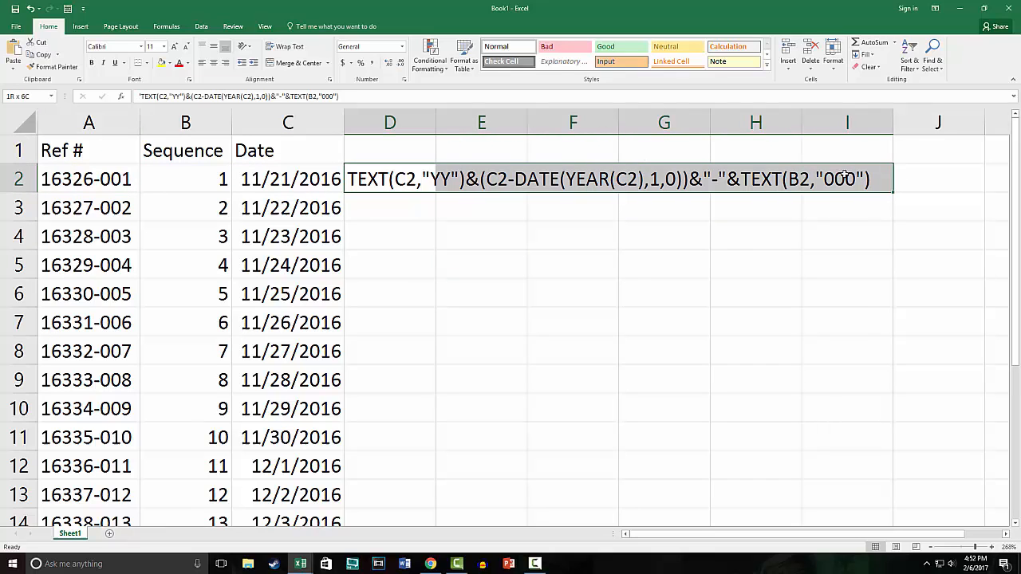
{"action": "left_click", "coordinate": [481, 293]}
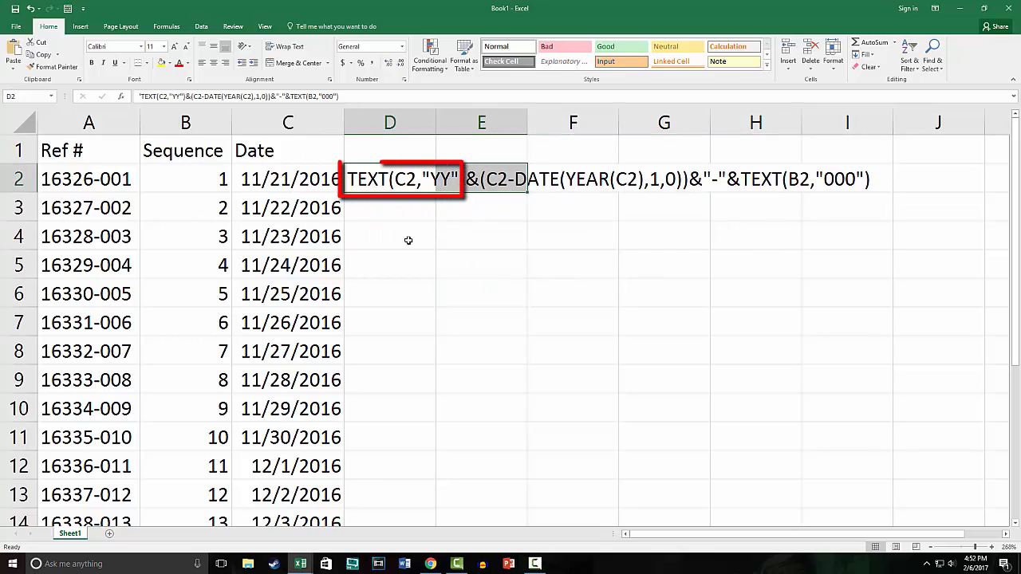
{"action": "left_click", "coordinate": [288, 179]}
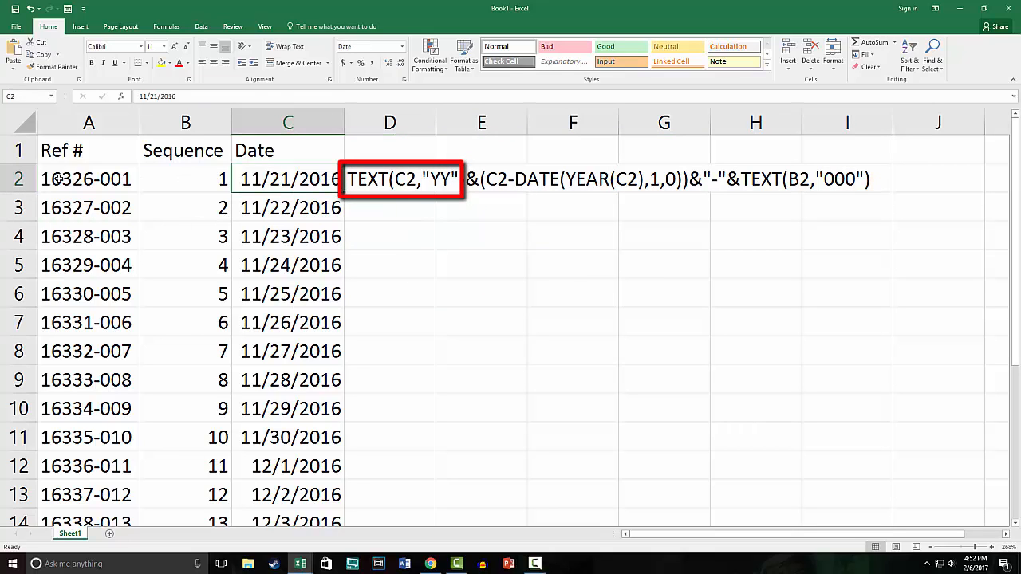
{"action": "left_click", "coordinate": [85, 179]}
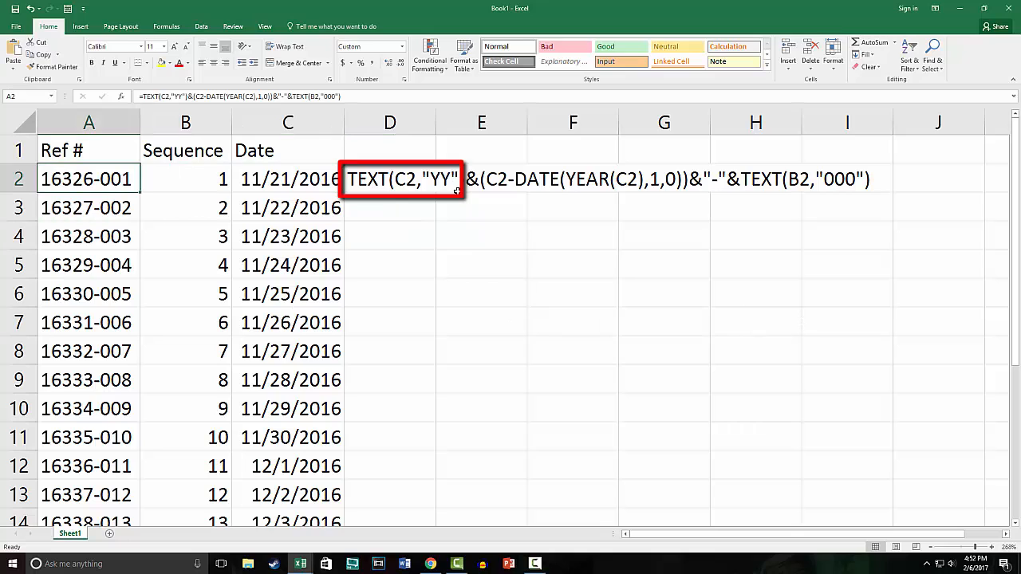
{"action": "left_click", "coordinate": [481, 179]}
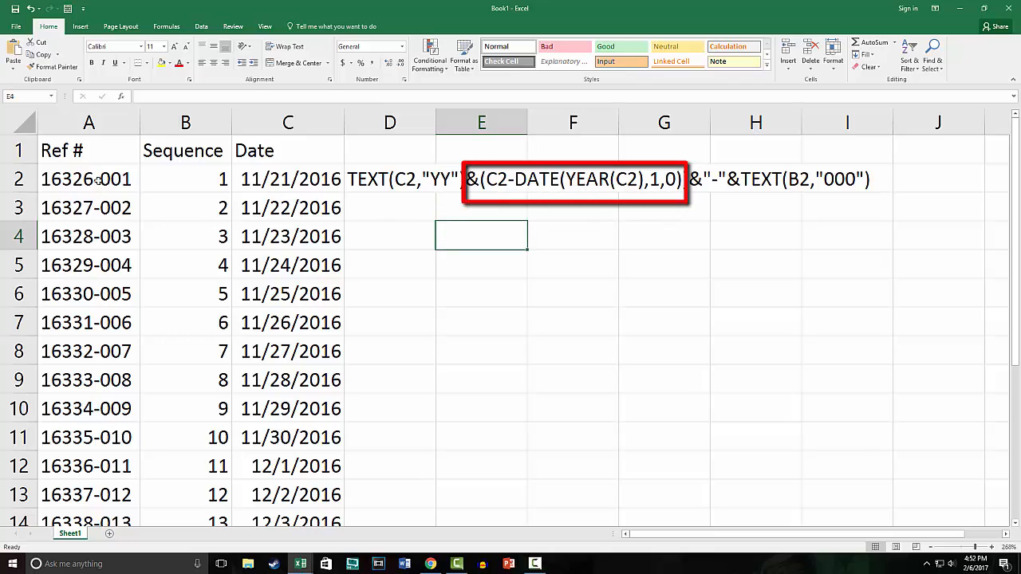
{"action": "left_click", "coordinate": [86, 178]}
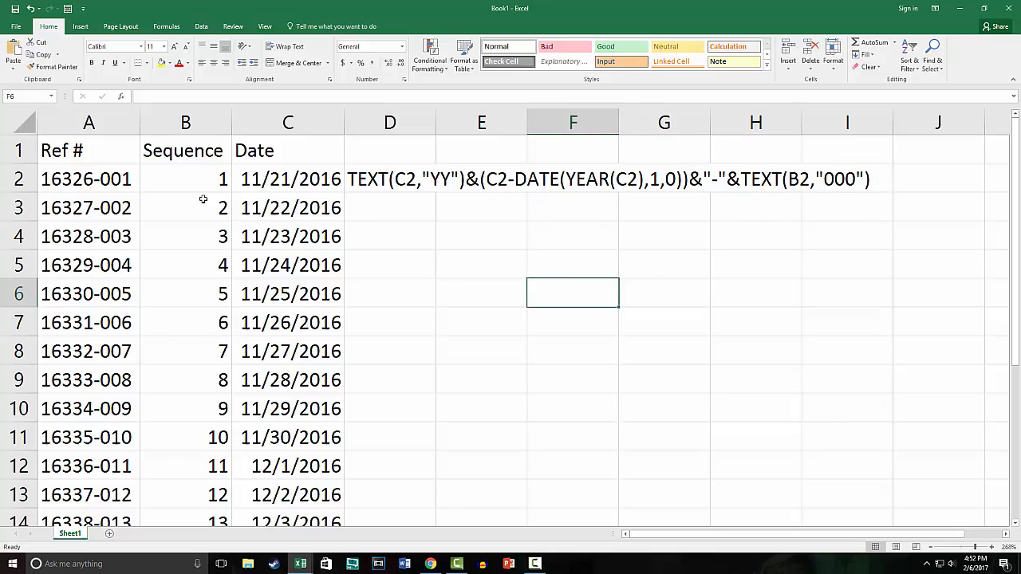
{"action": "left_click", "coordinate": [185, 179]}
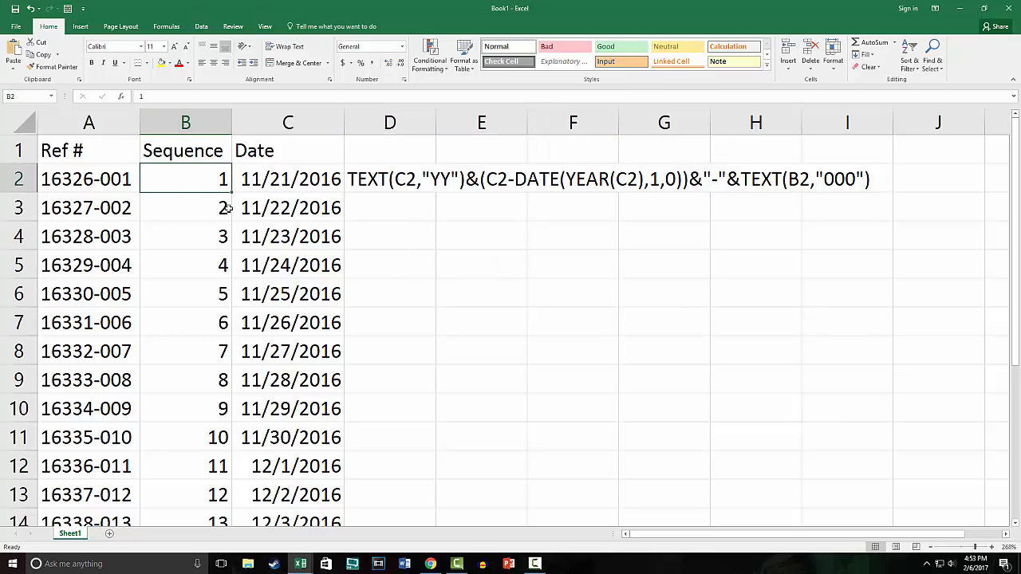